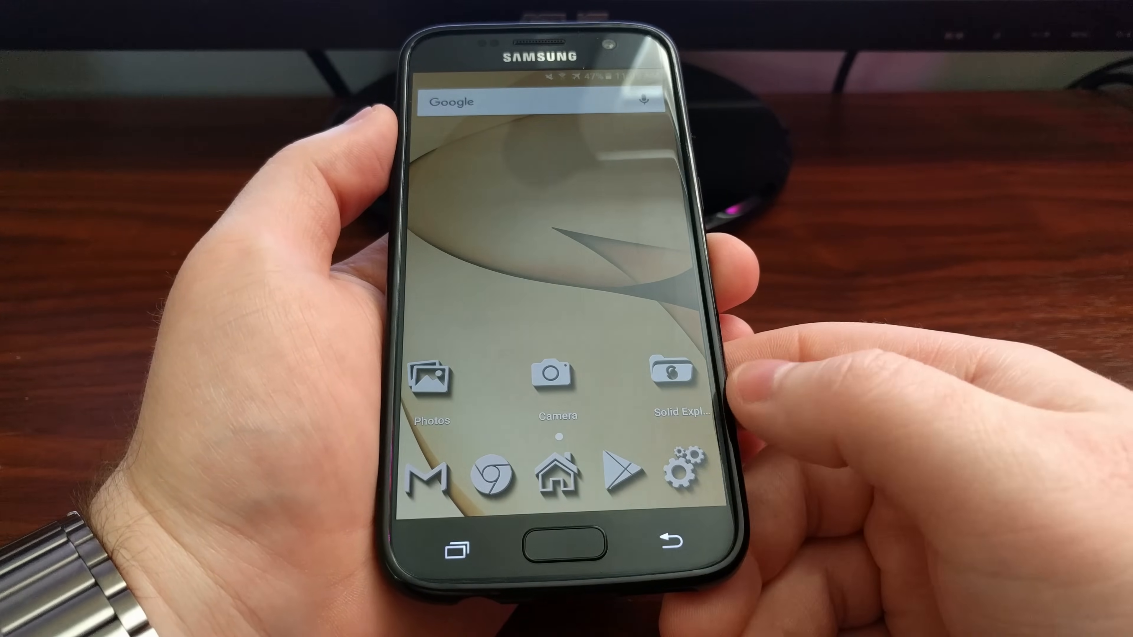
Go from the home screen into Settings and its Applications section
click(677, 467)
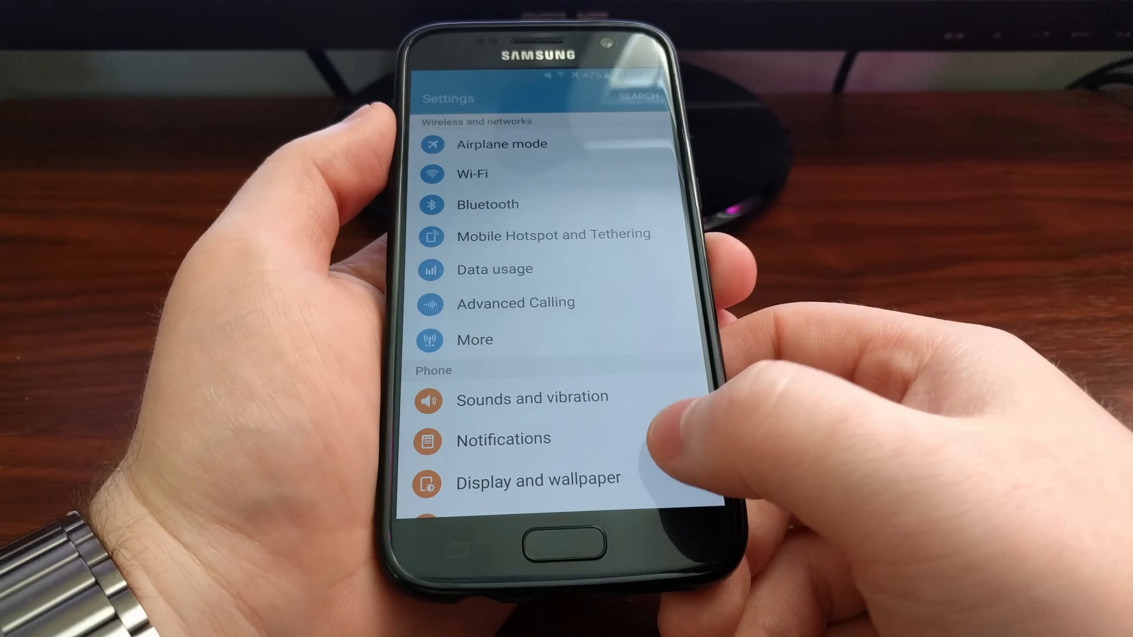
scroll(down, 3)
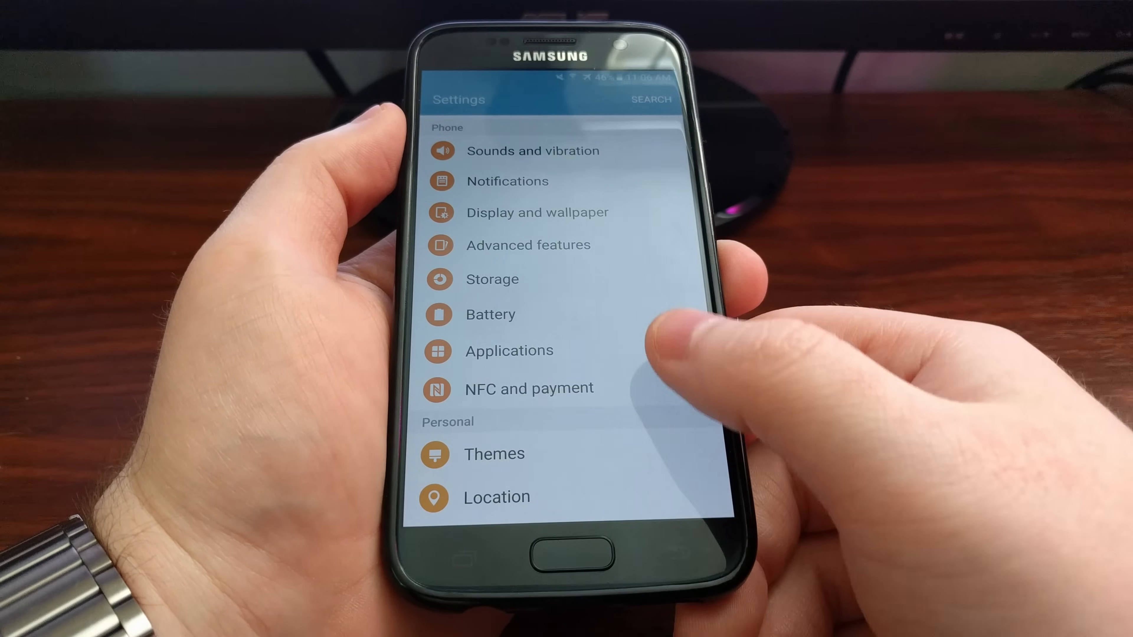
click(509, 350)
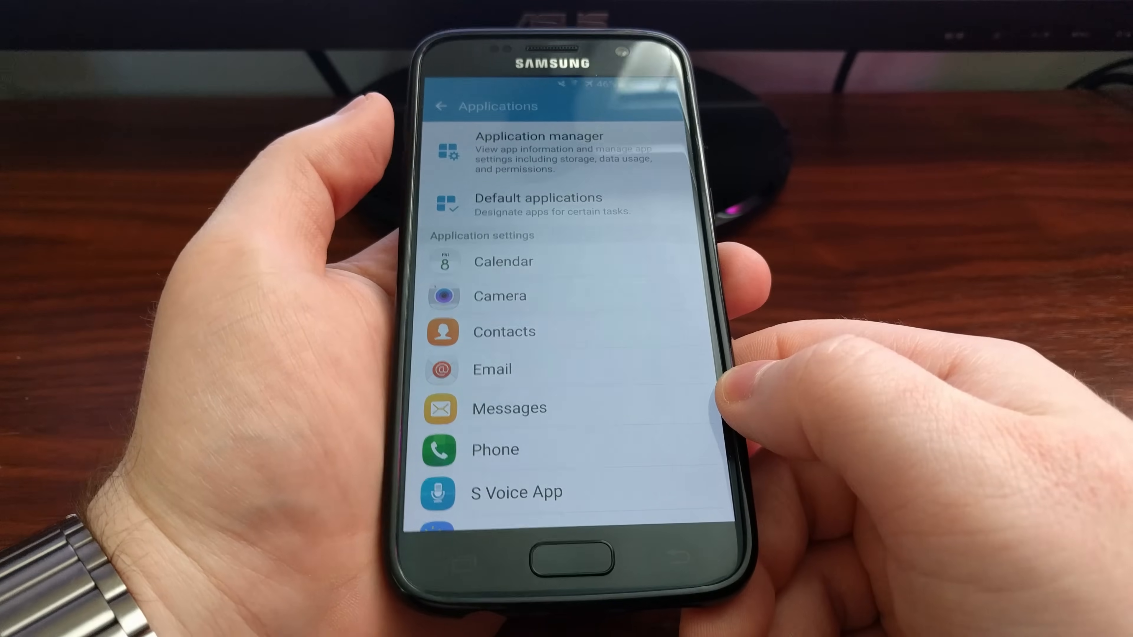
Browse the Application manager's full app list and select Chrome's application info
click(538, 152)
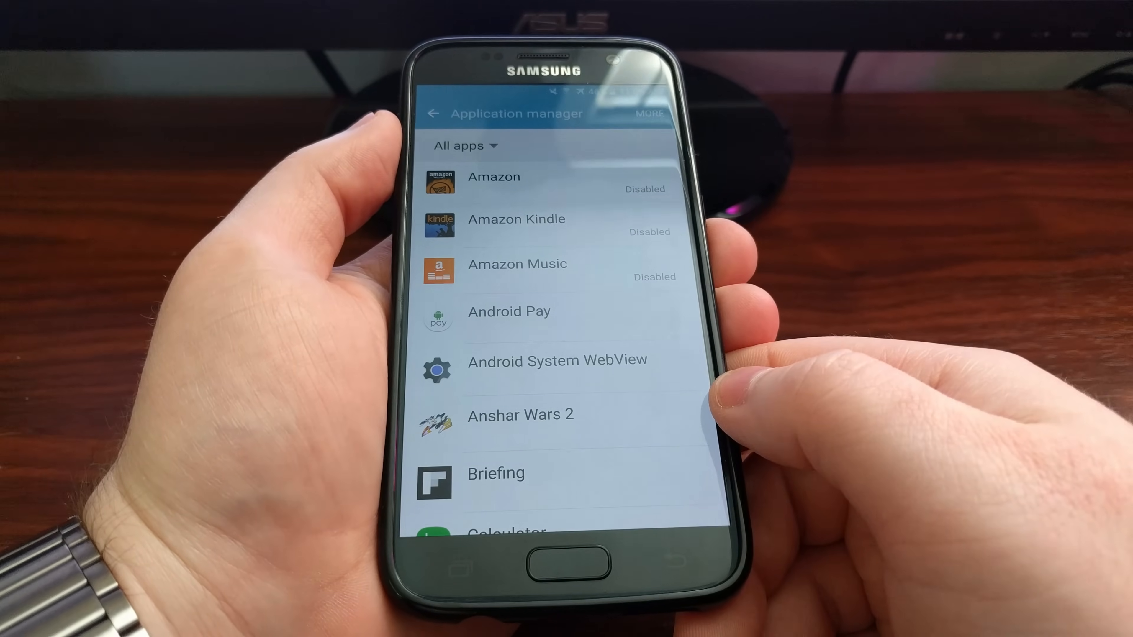
scroll(down, 3)
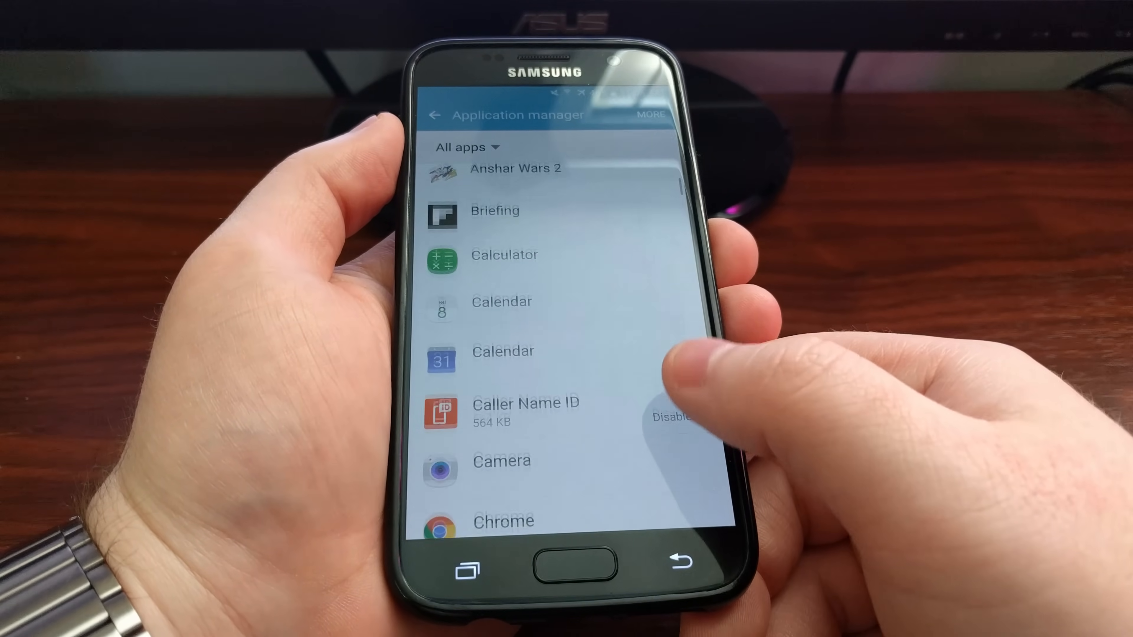
scroll(down, 3)
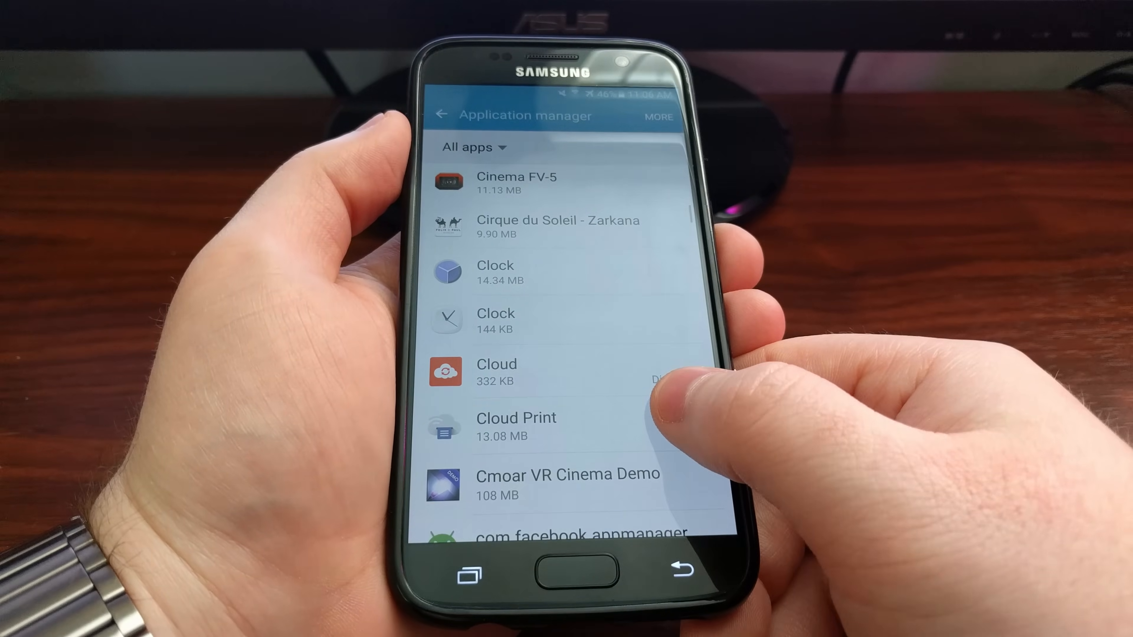
scroll(down, 3)
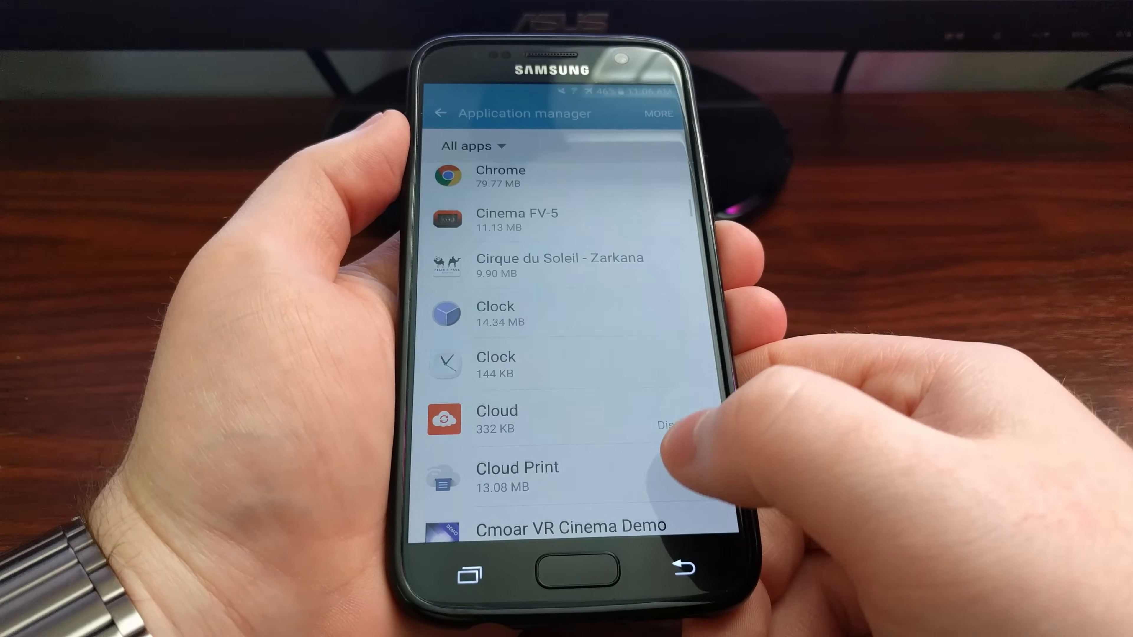
scroll(down, 3)
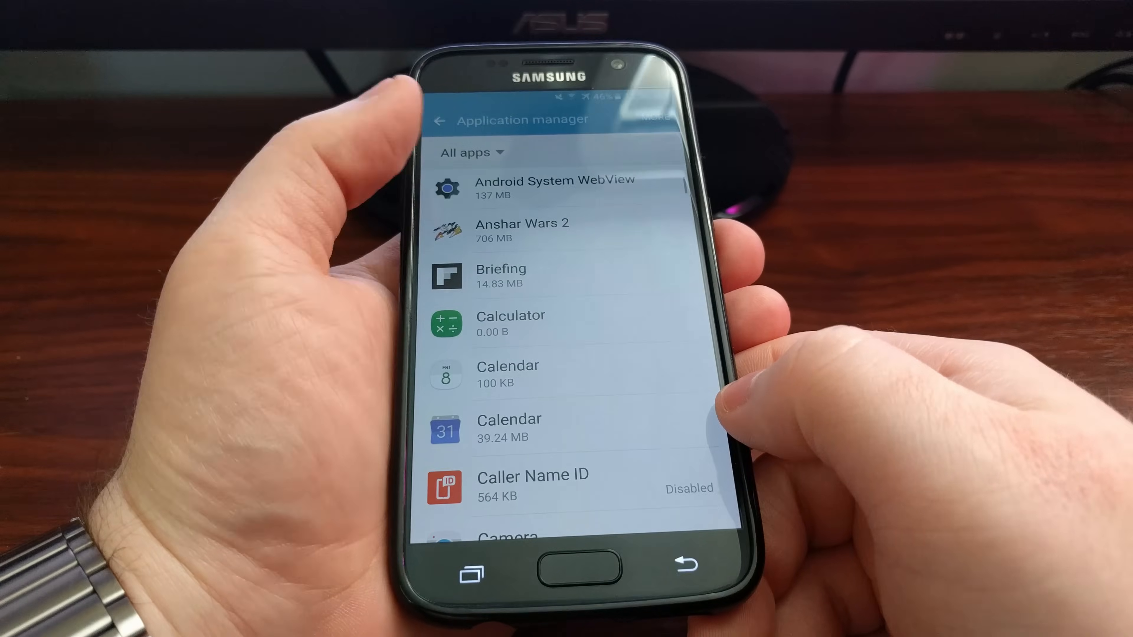
click(522, 230)
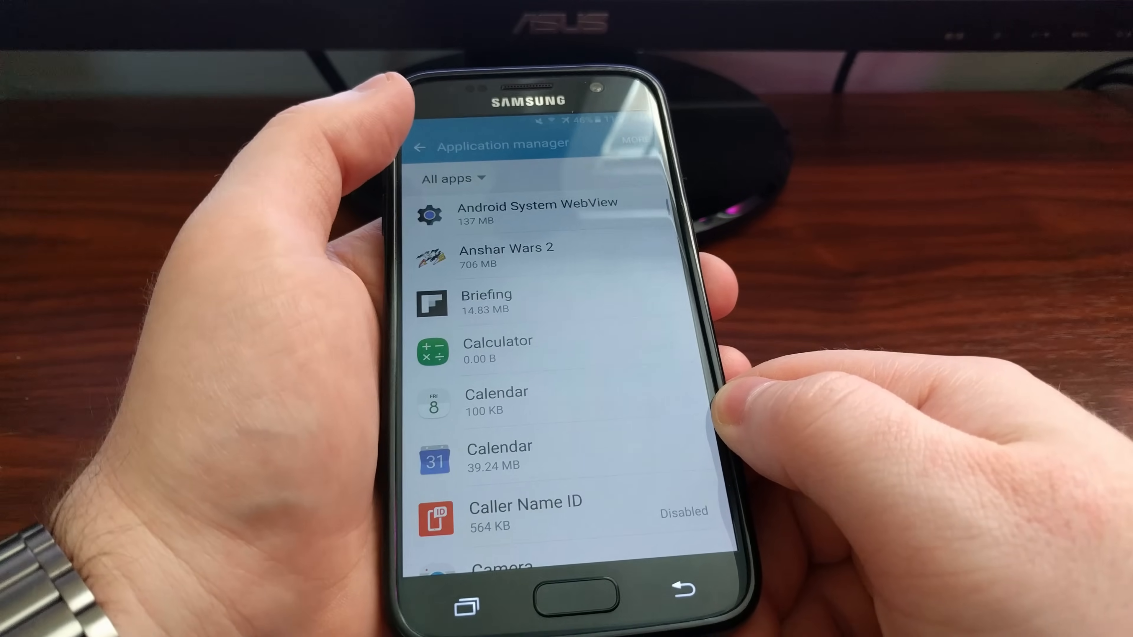
scroll(down, 3)
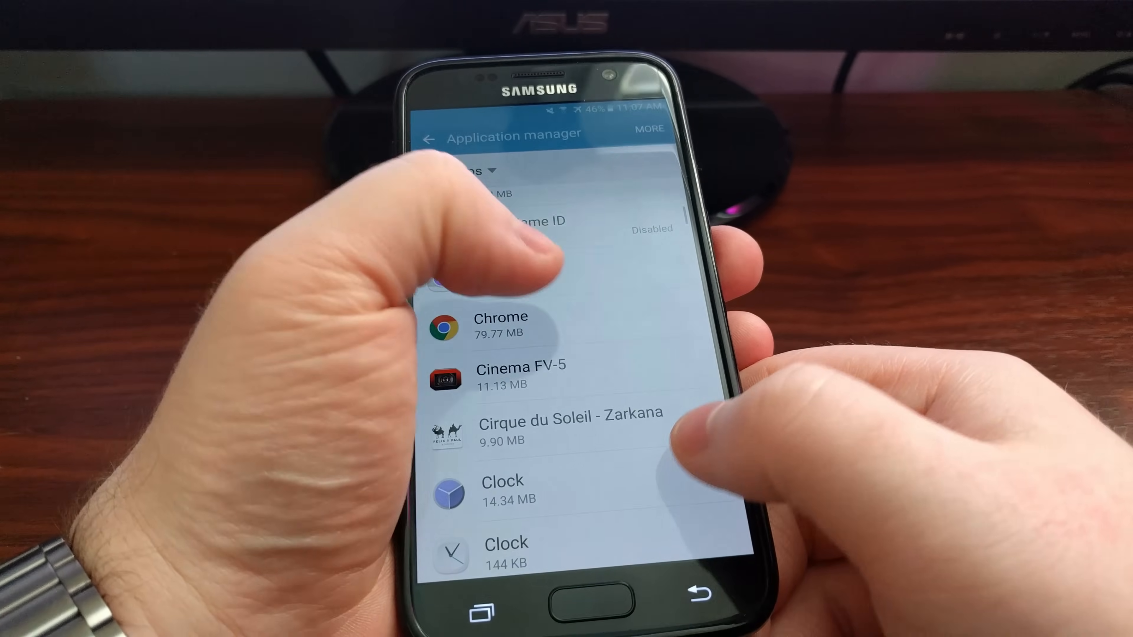
click(500, 324)
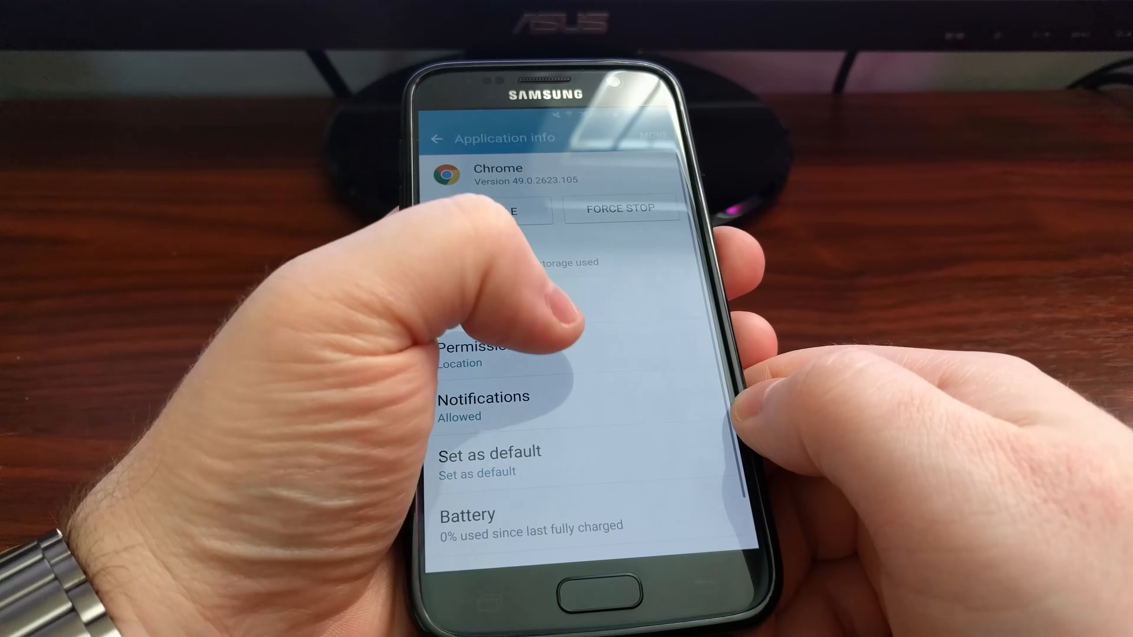
Show Chrome's permissions list, where only Location is switched on
click(469, 354)
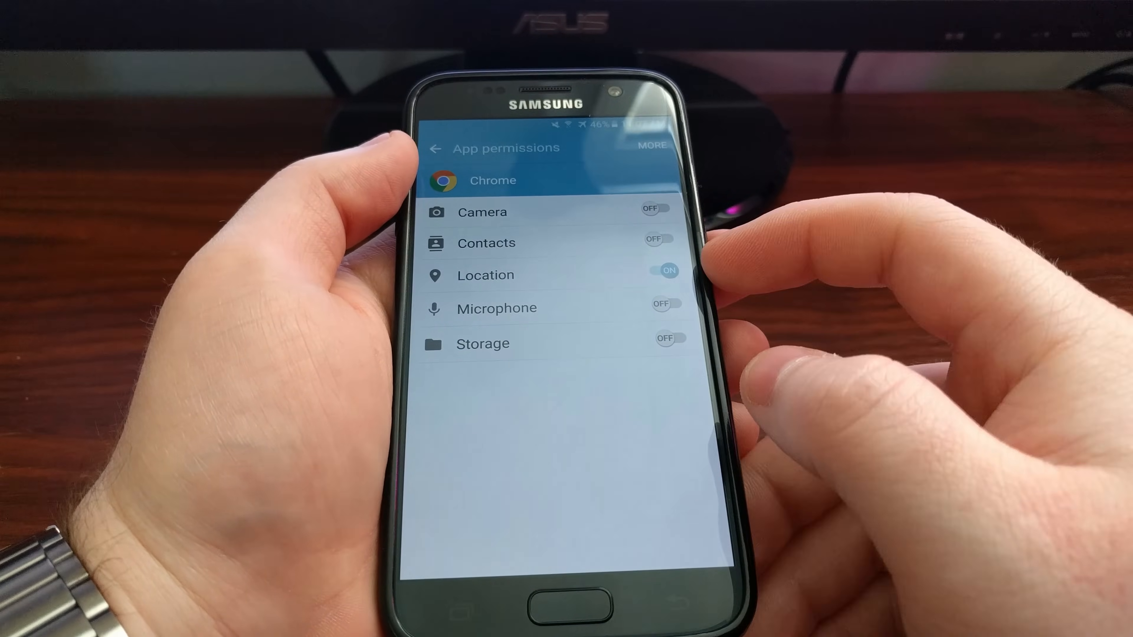
Switch Chrome's Location permission off and confirm with DENY
click(665, 270)
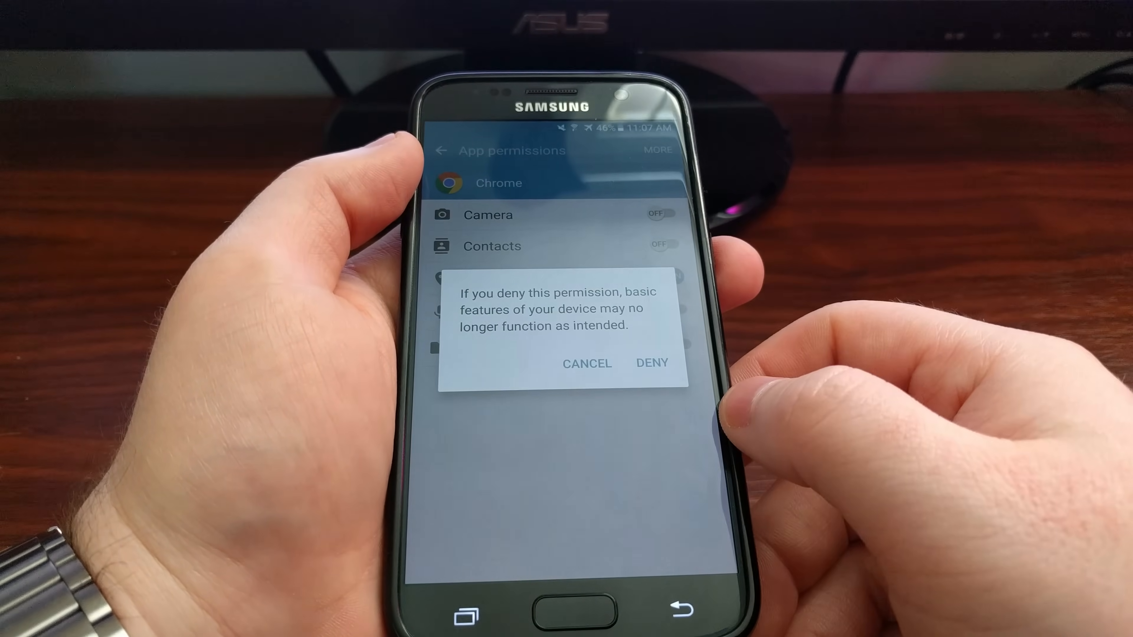
click(650, 362)
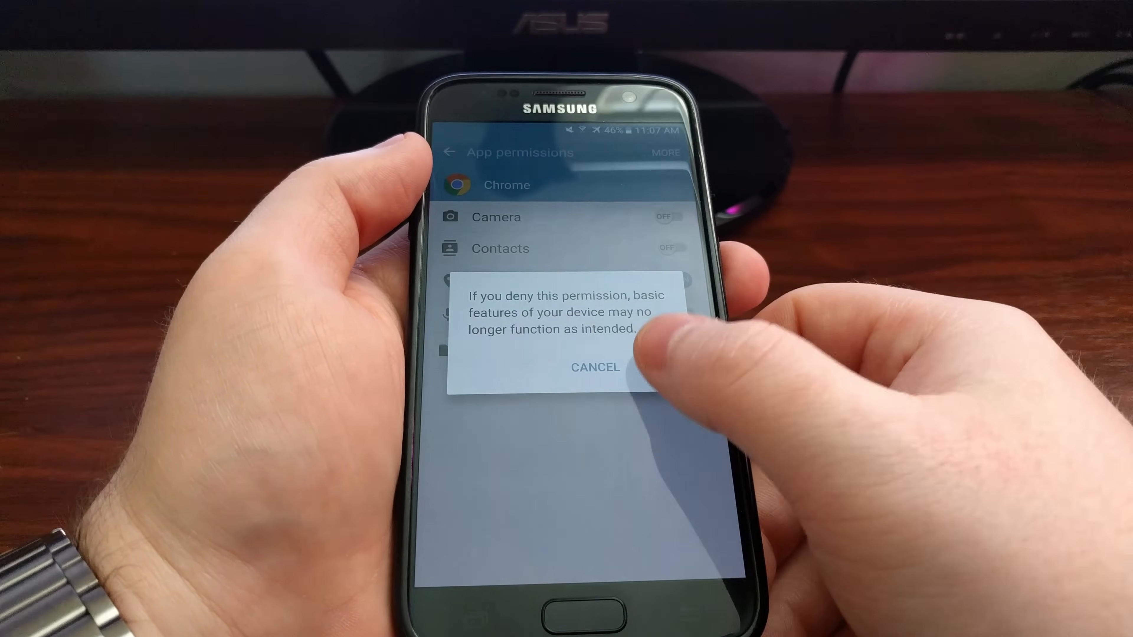
click(594, 366)
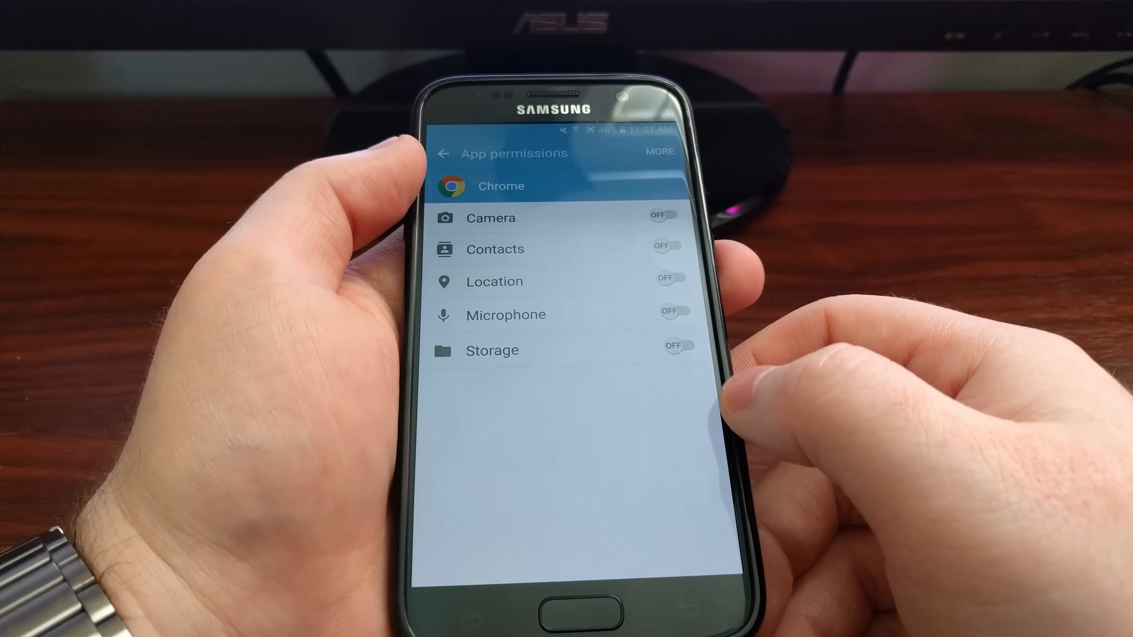
Toggle Microphone on then off, turn Location back on, and return to the app list
click(670, 310)
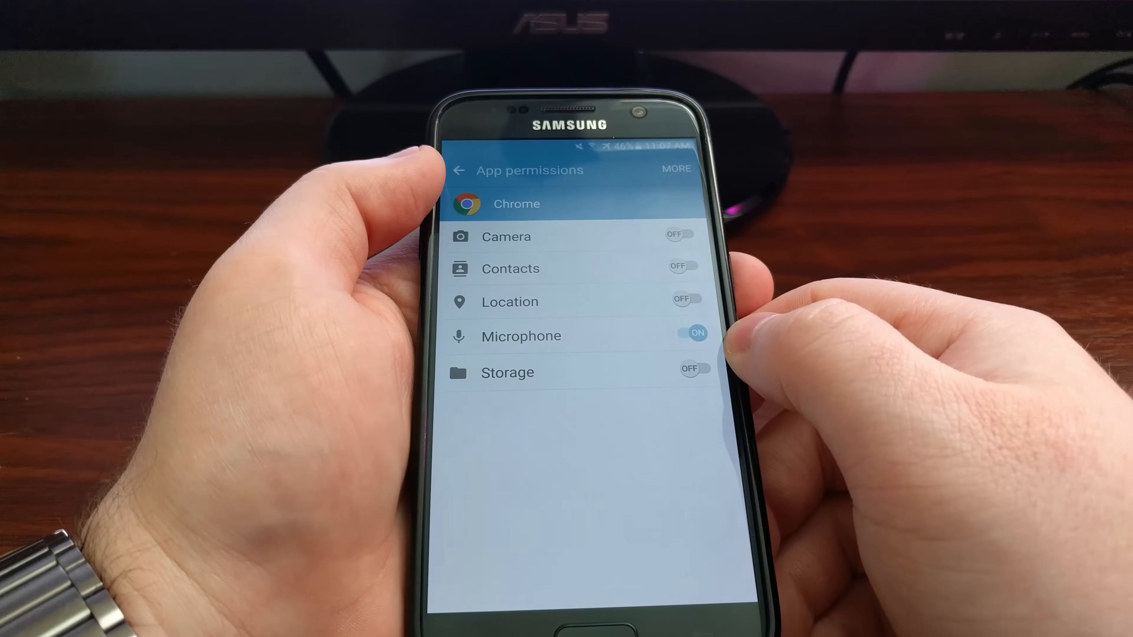
click(692, 332)
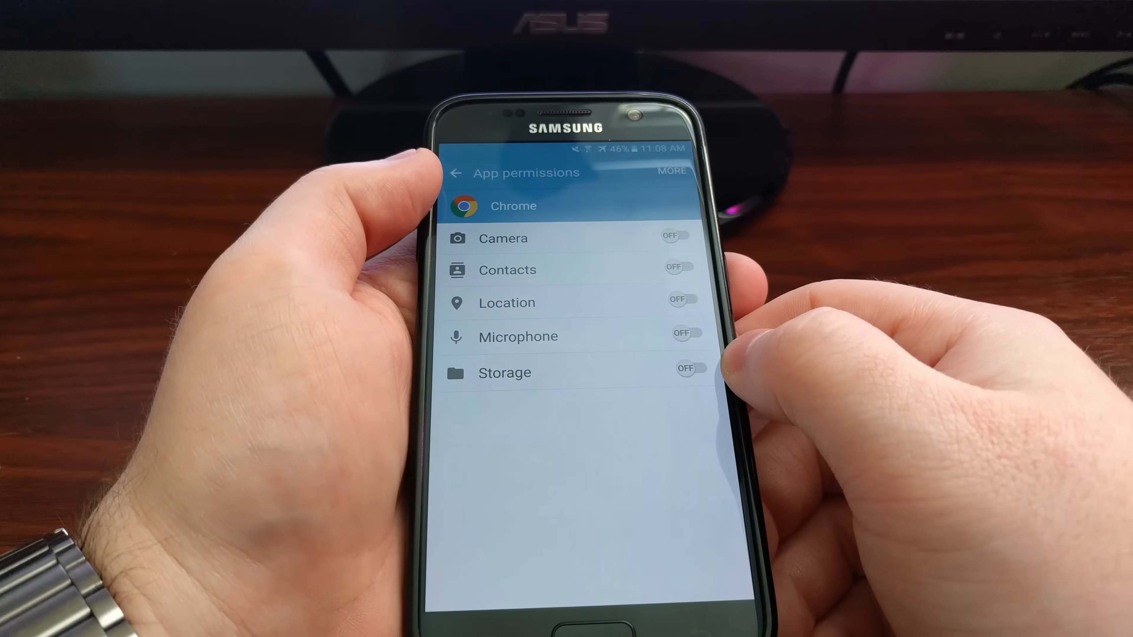
click(679, 299)
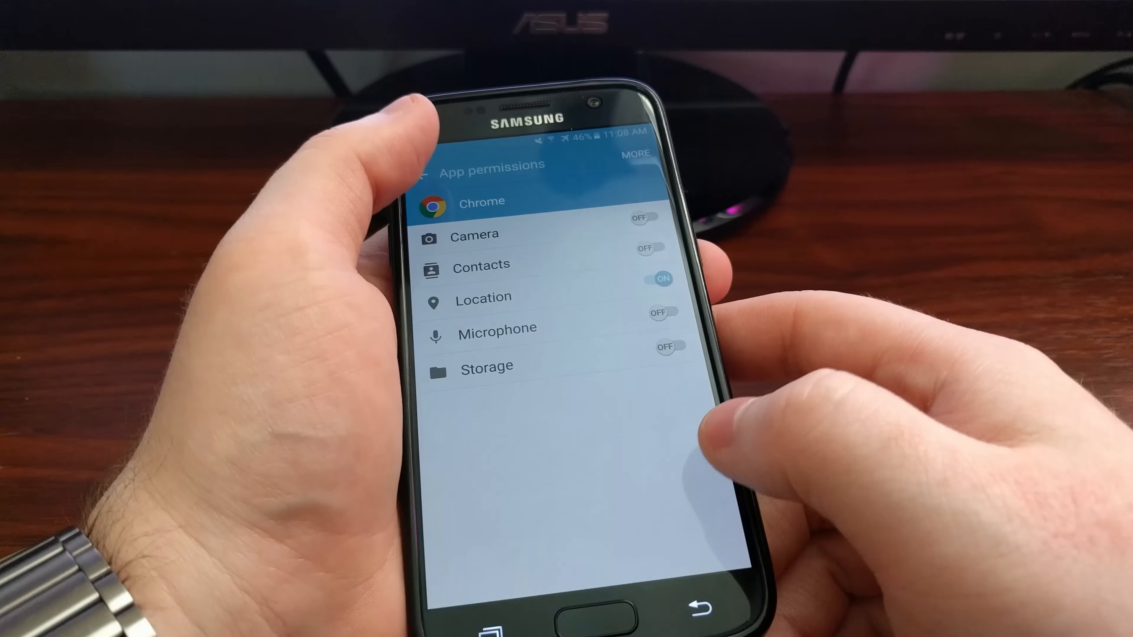
click(445, 174)
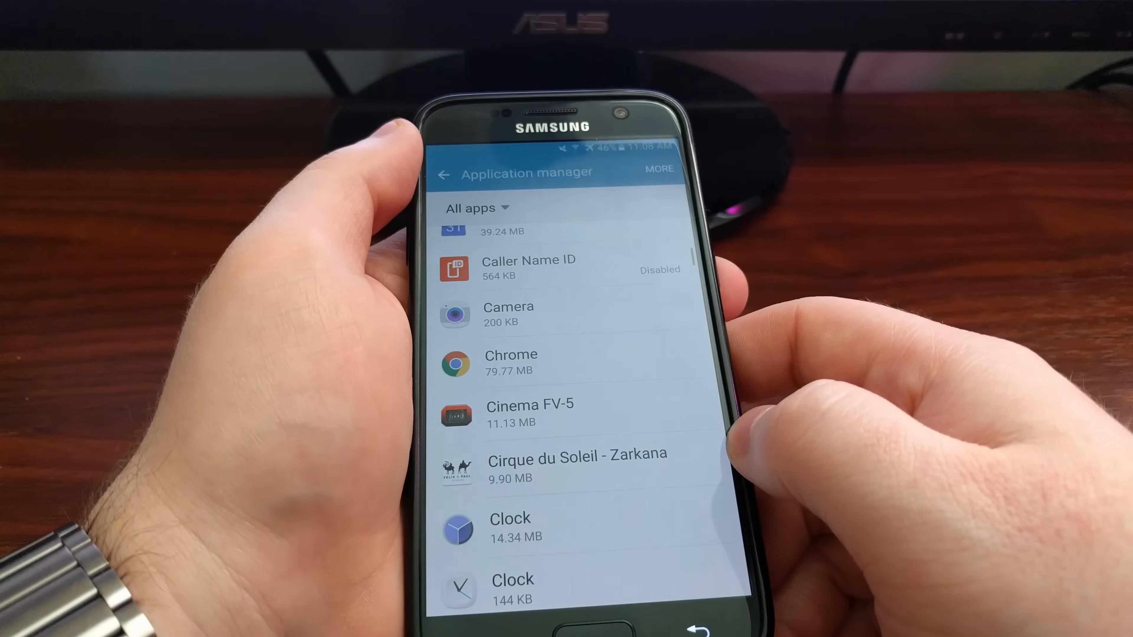
Return to the main Settings list and enter Privacy and emergency
click(443, 174)
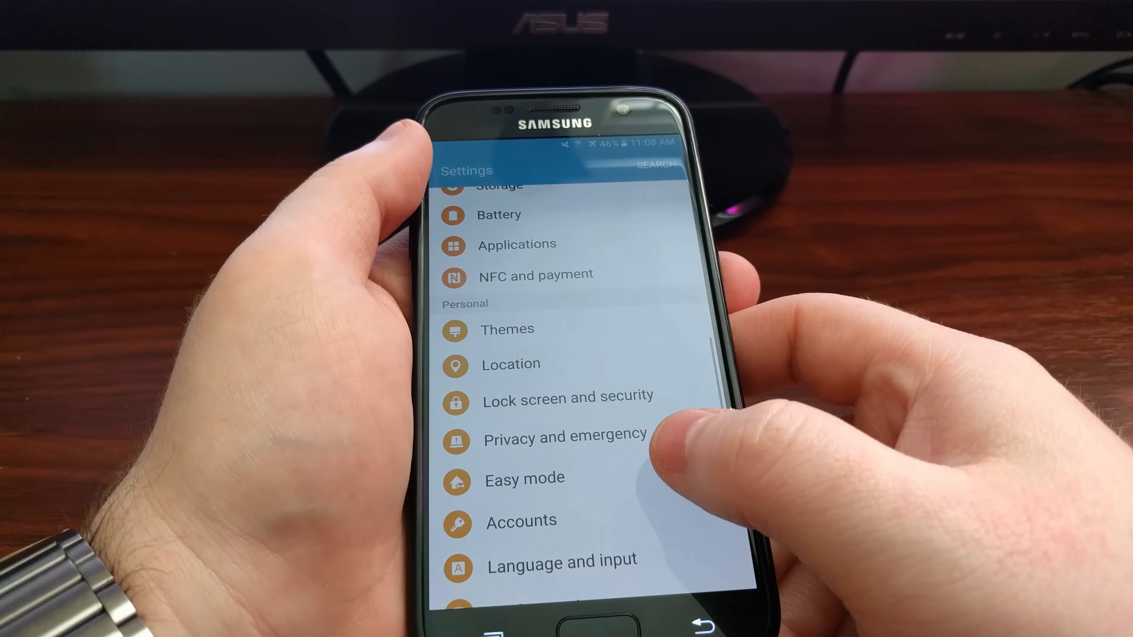
scroll(up, 3)
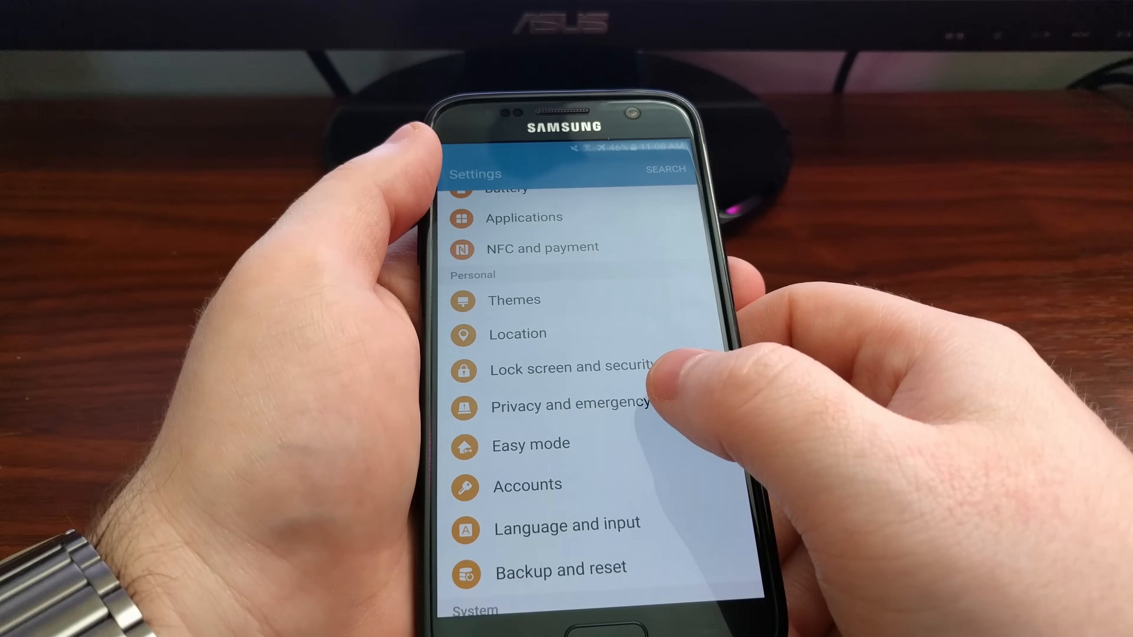
click(570, 402)
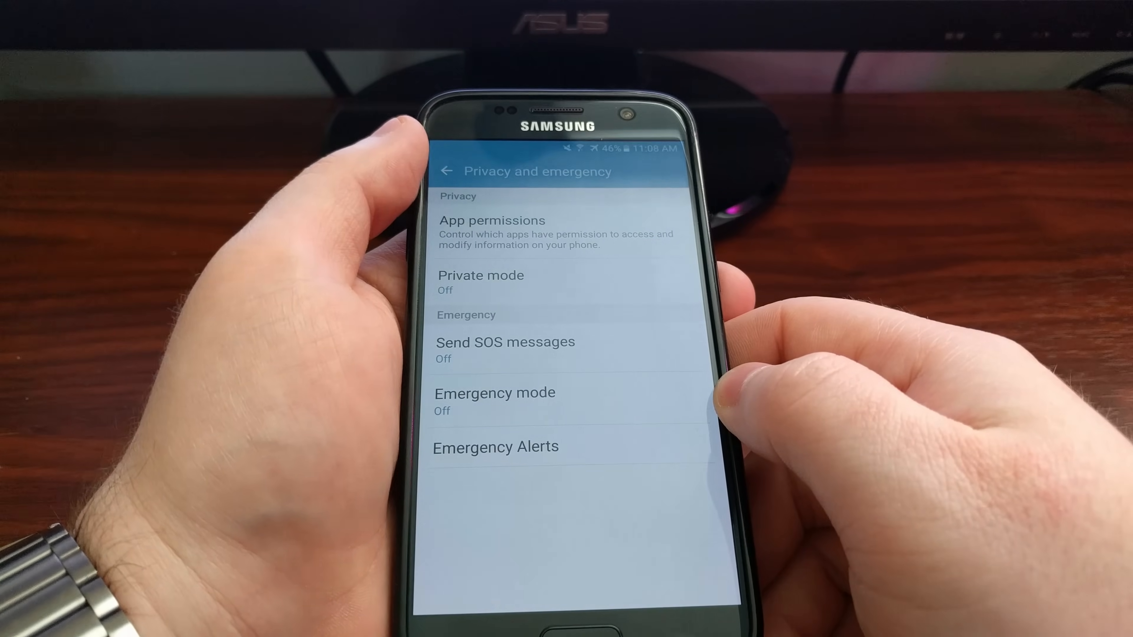
Browse the App permissions overview by permission type down to Camera
click(492, 232)
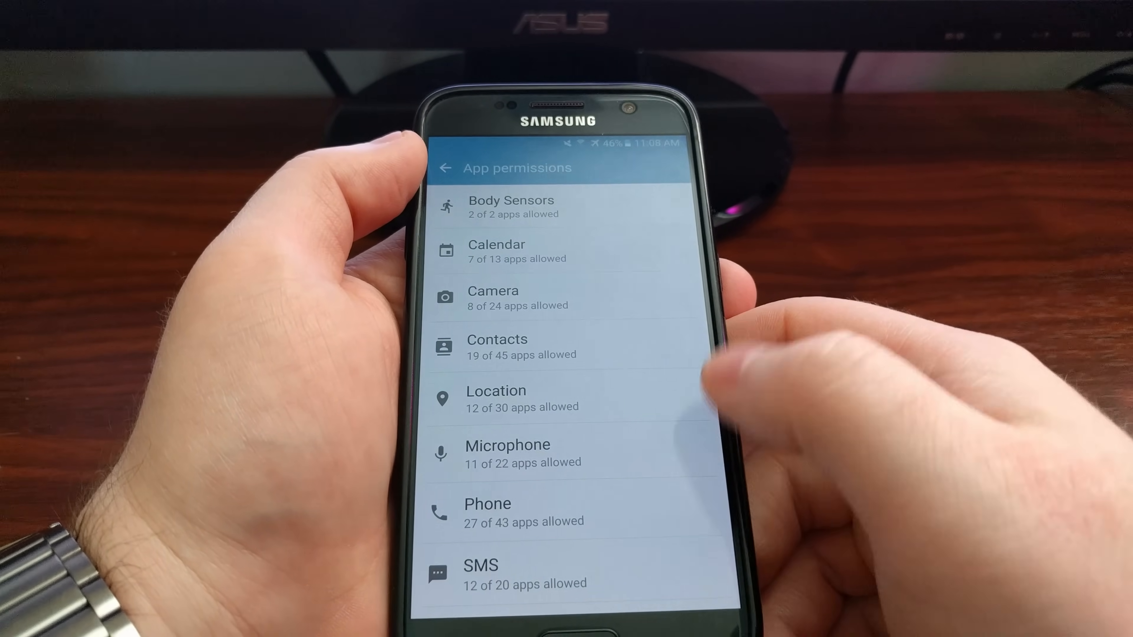
scroll(up, 3)
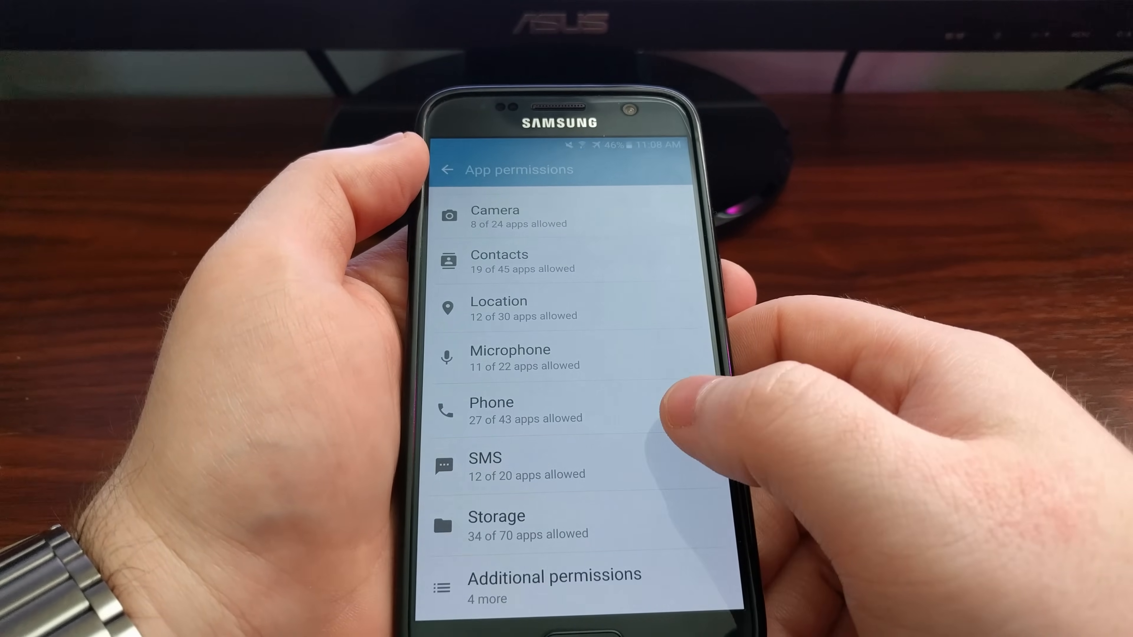
scroll(down, 3)
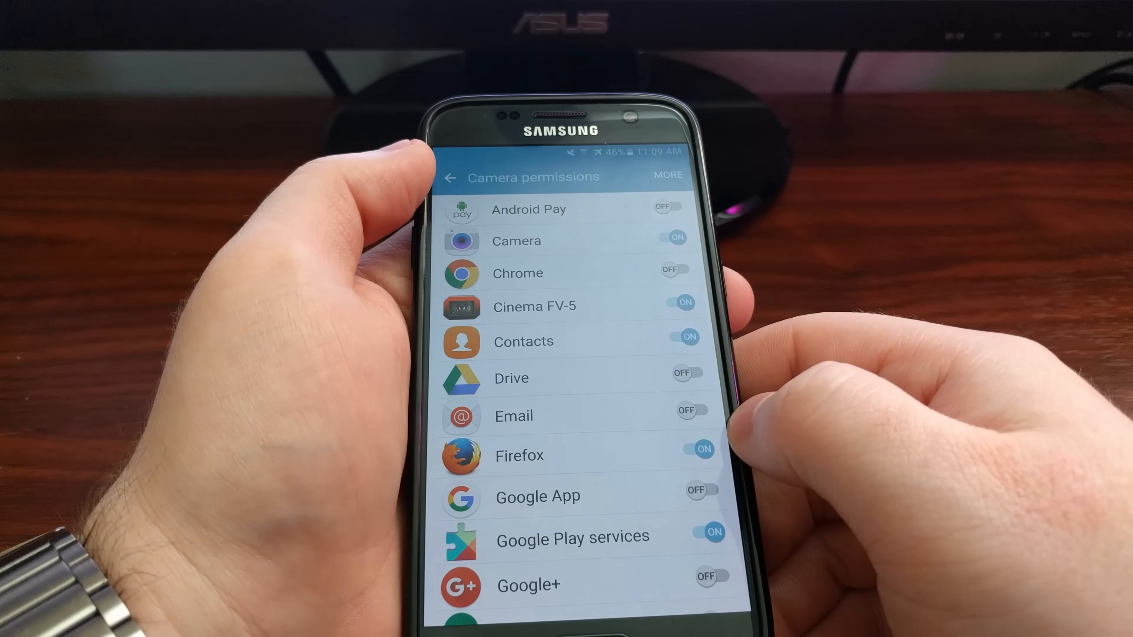
Deny Firefox's camera access, leaving Camera allowed for 7 of 24 apps
click(686, 303)
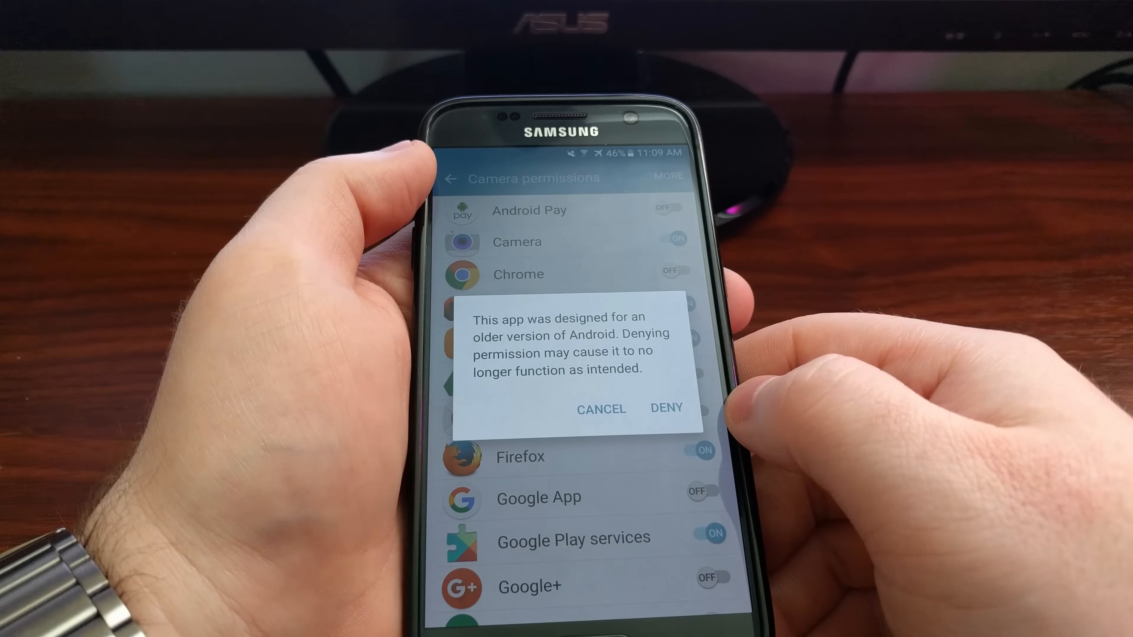
click(666, 408)
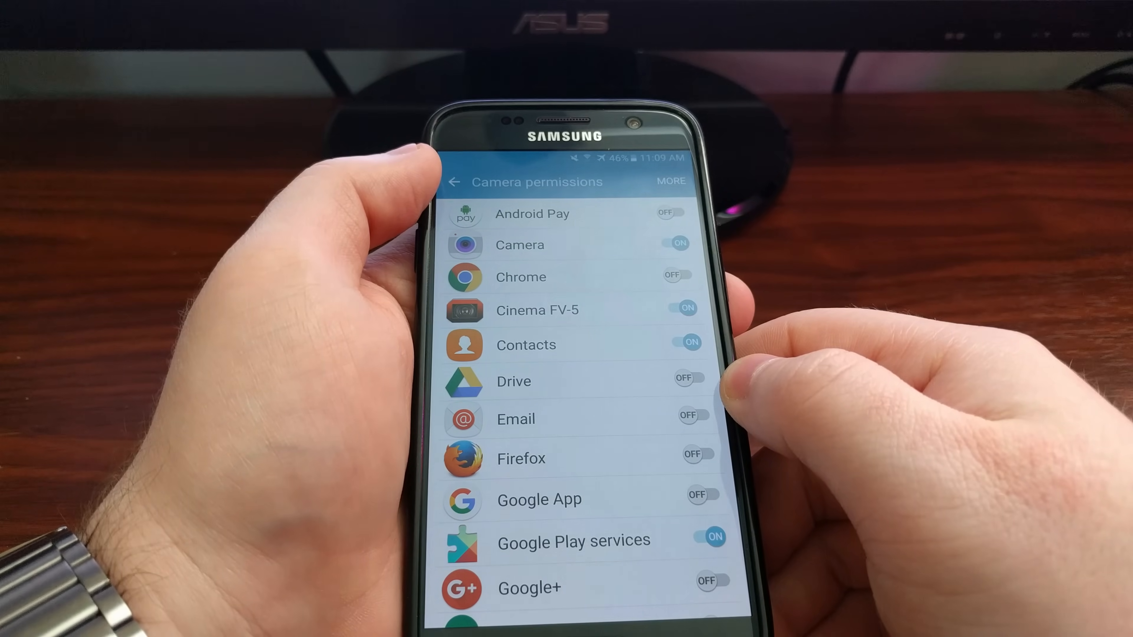
click(456, 182)
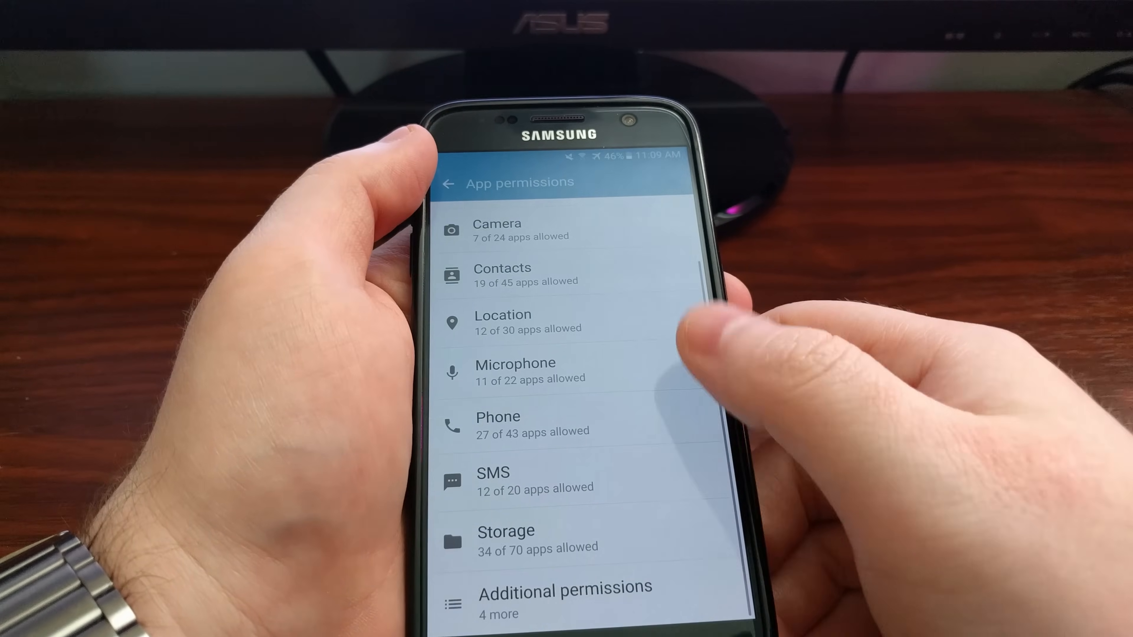